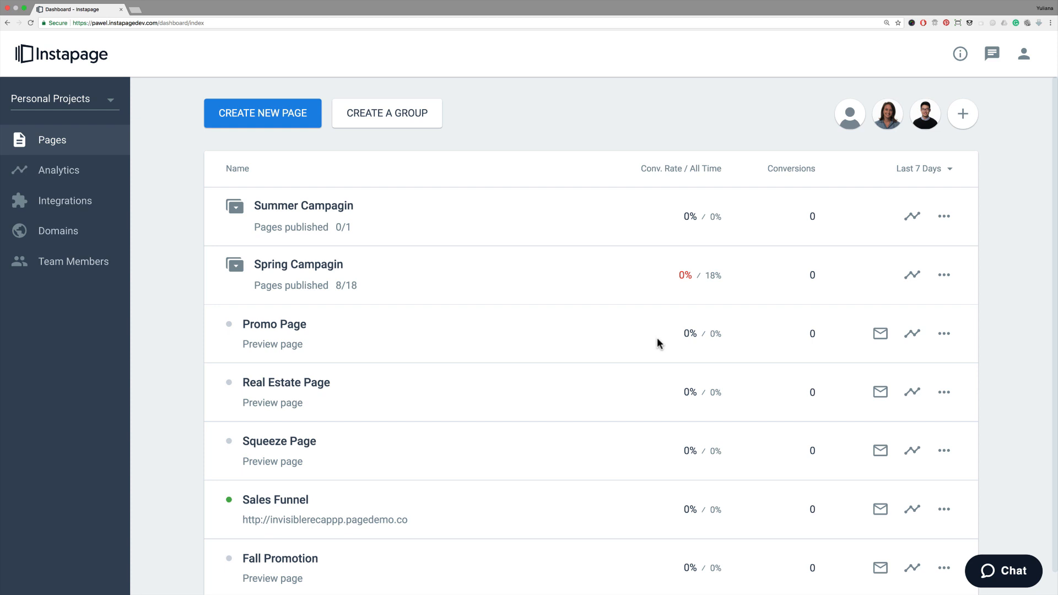
Expand Invisible ReCAPTCHA on the Integrations page and follow its Learn more link to Google.
left_click(67, 201)
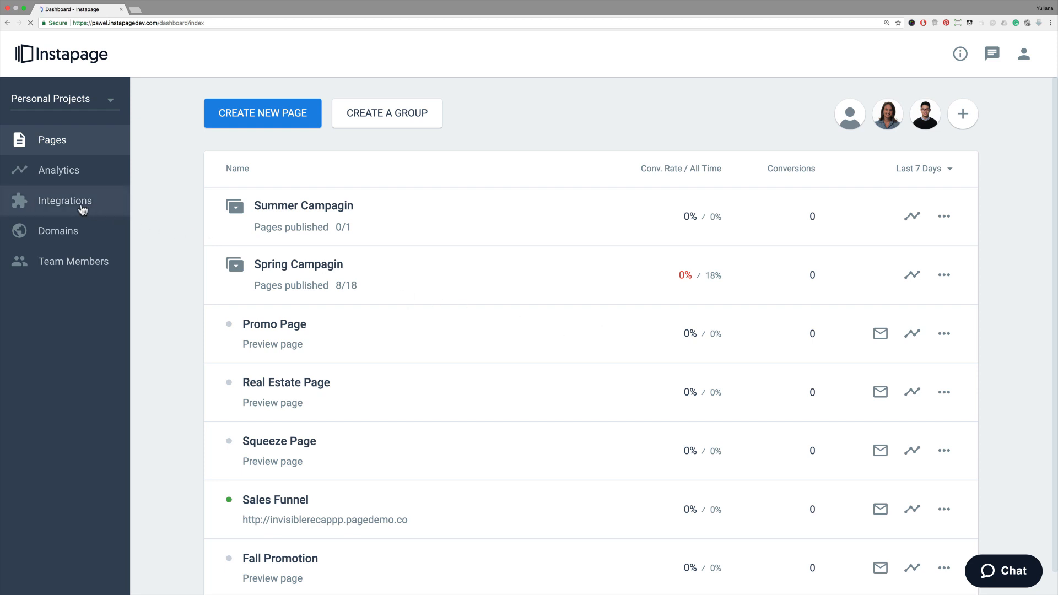
left_click(65, 201)
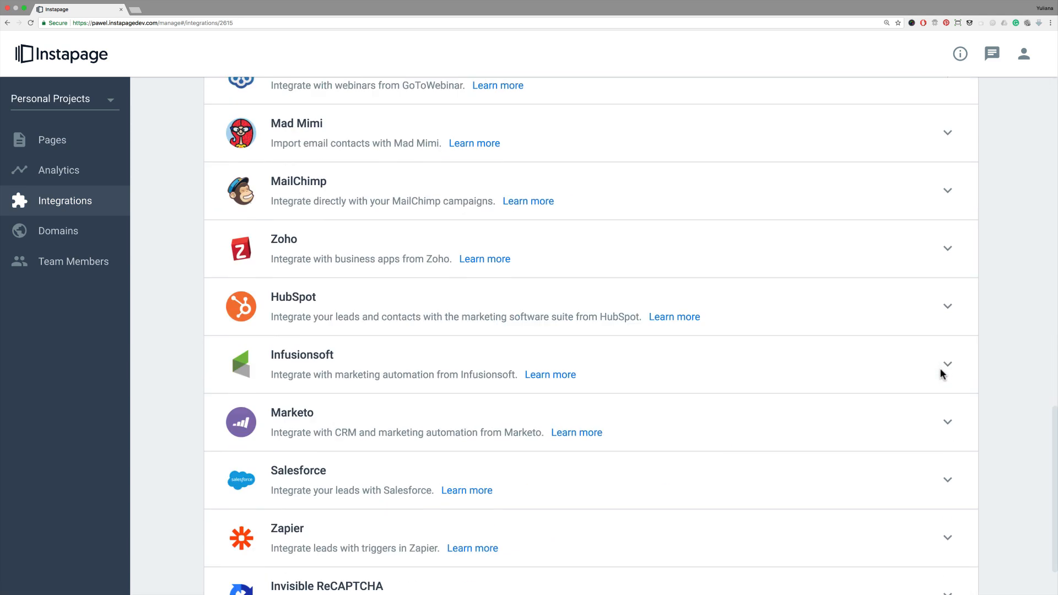
left_click(946, 509)
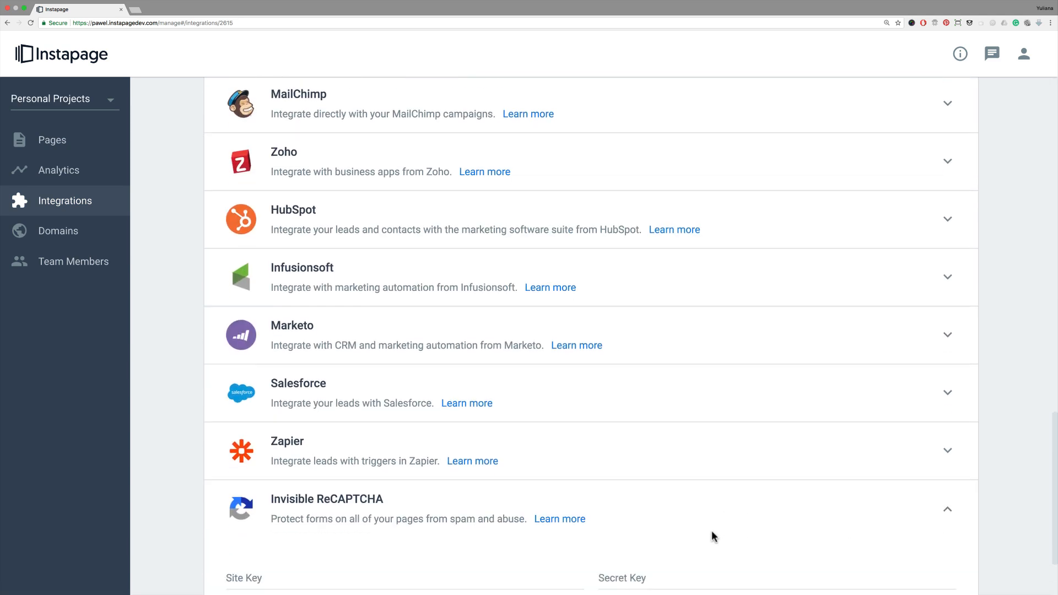
scroll("down", 3)
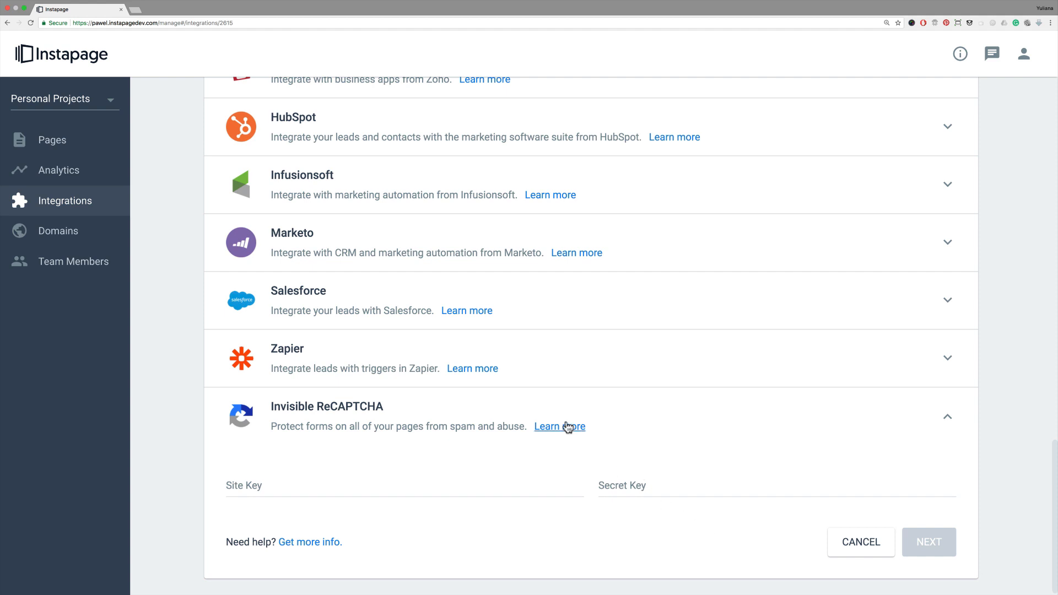
left_click(559, 426)
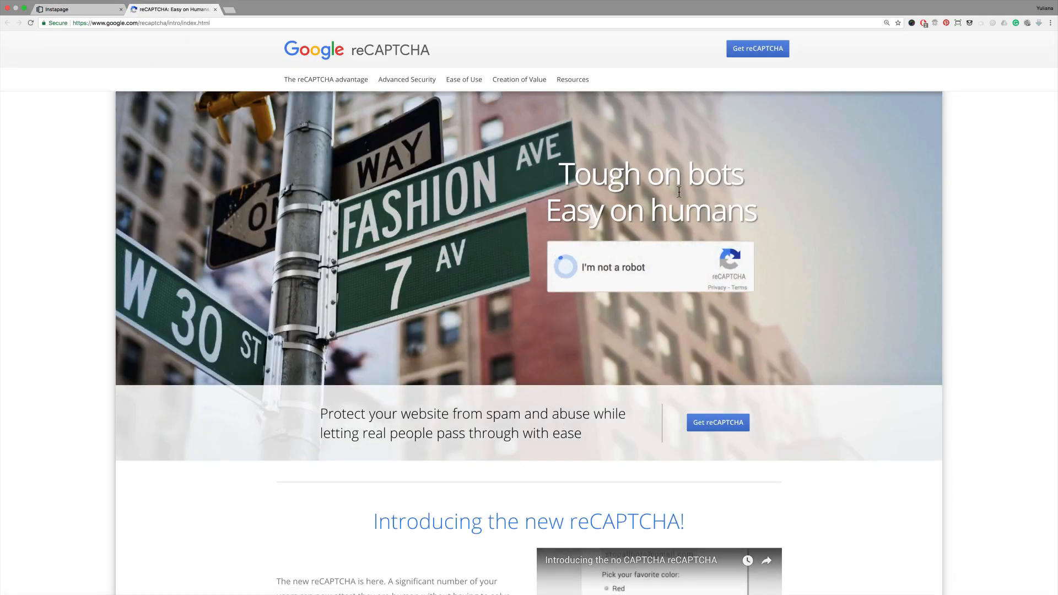
Register a new site labelled 'comments' as Invisible reCAPTCHA with the Terms of Service accepted.
left_click(757, 47)
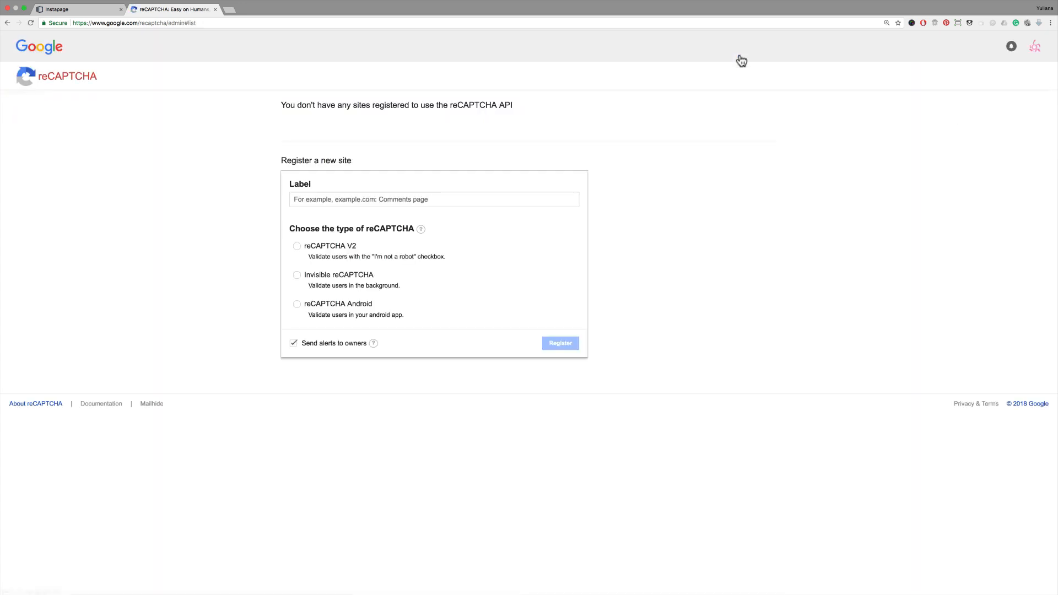
left_click(433, 200)
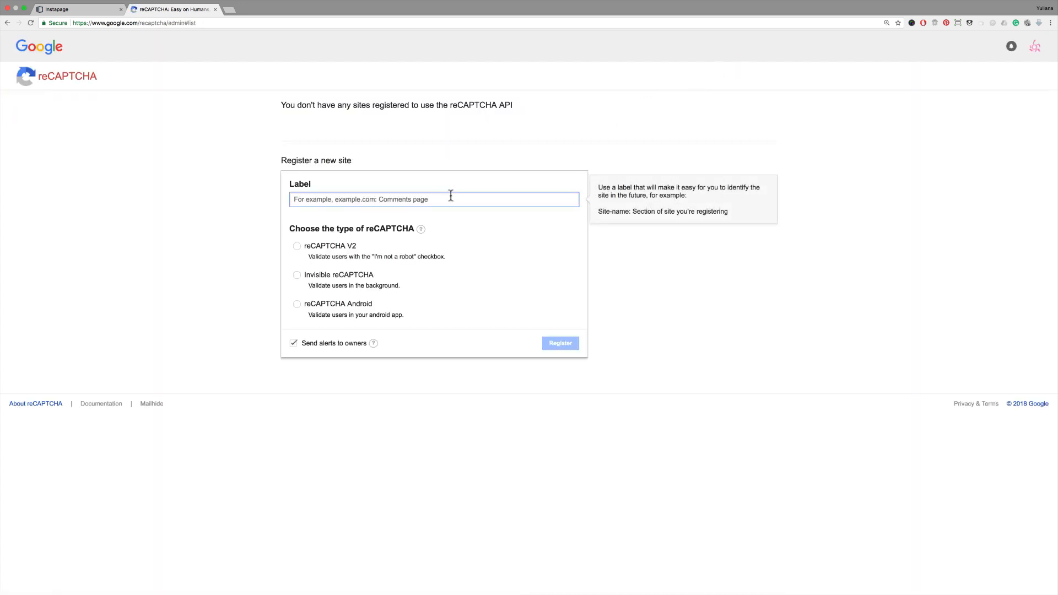
type("comments")
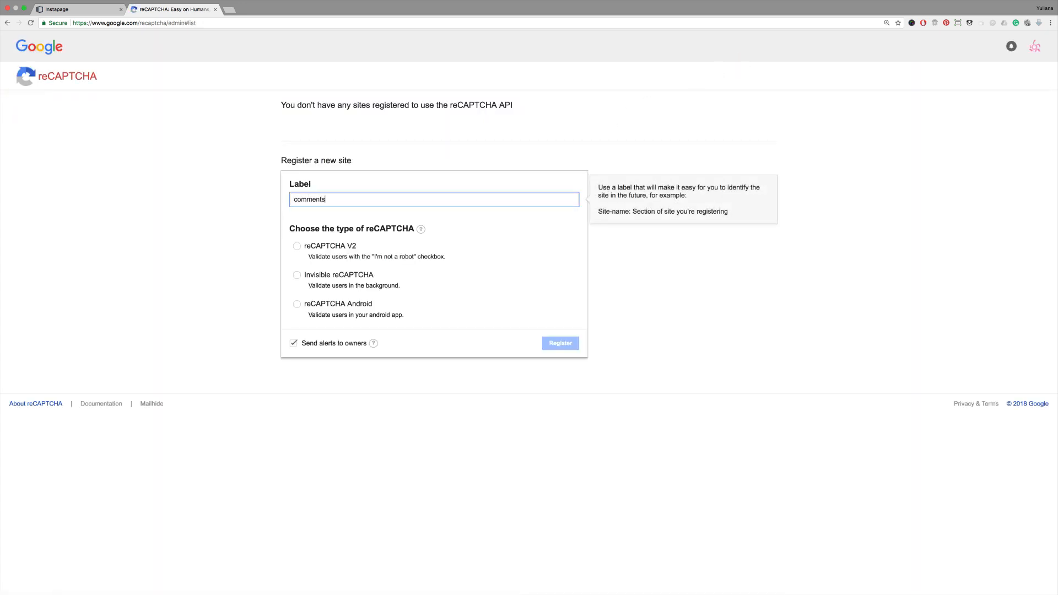
left_click(296, 274)
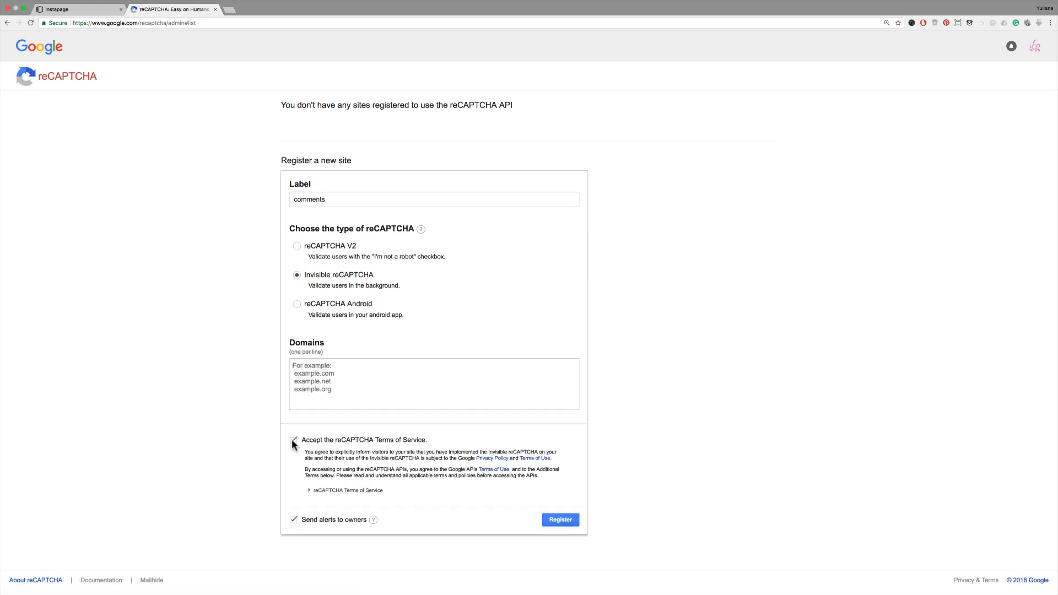
left_click(293, 439)
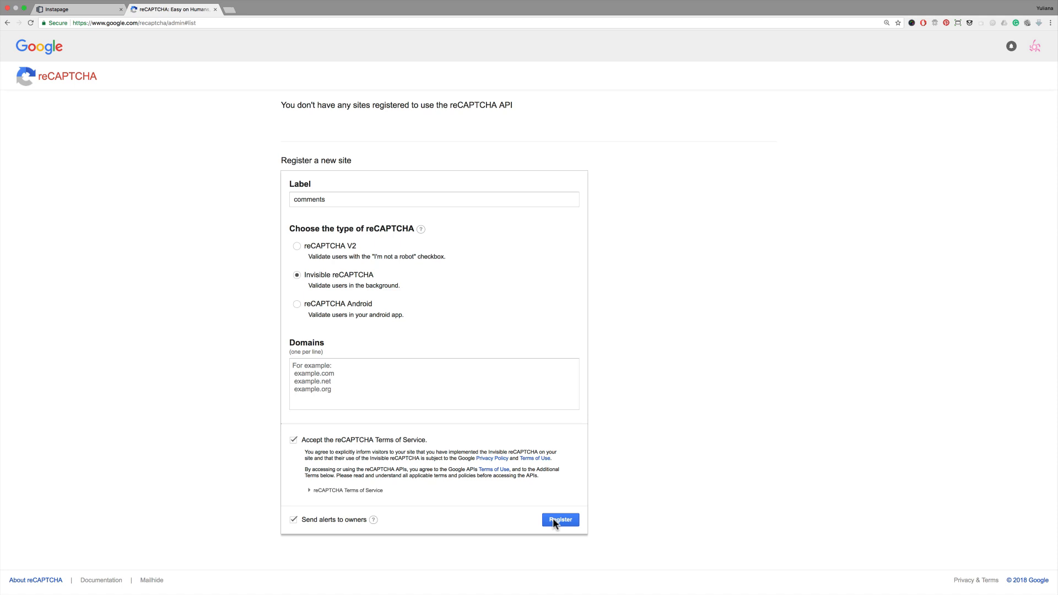
left_click(560, 520)
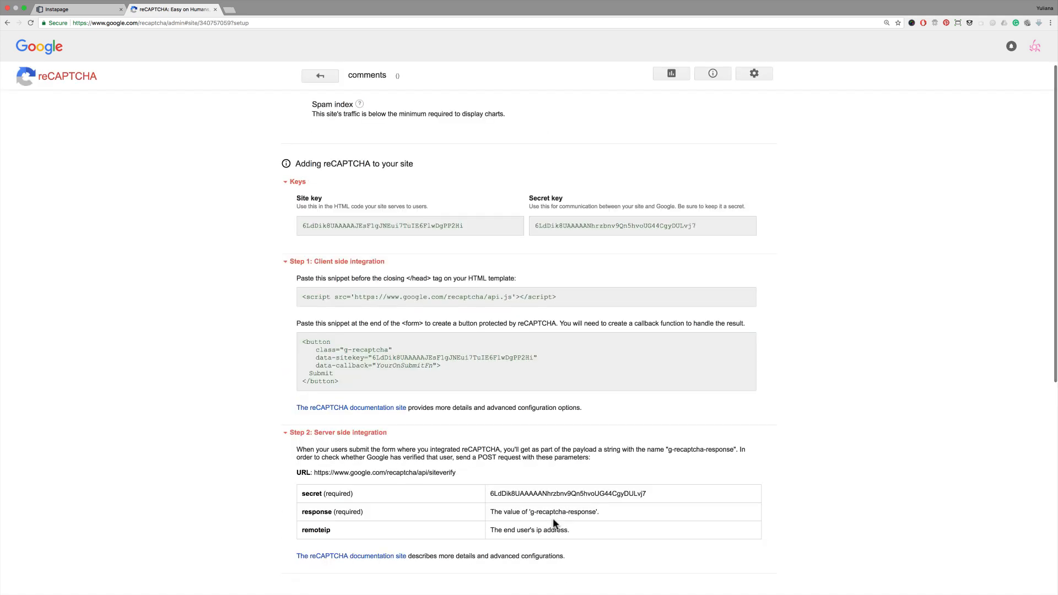
mouse_move(428, 227)
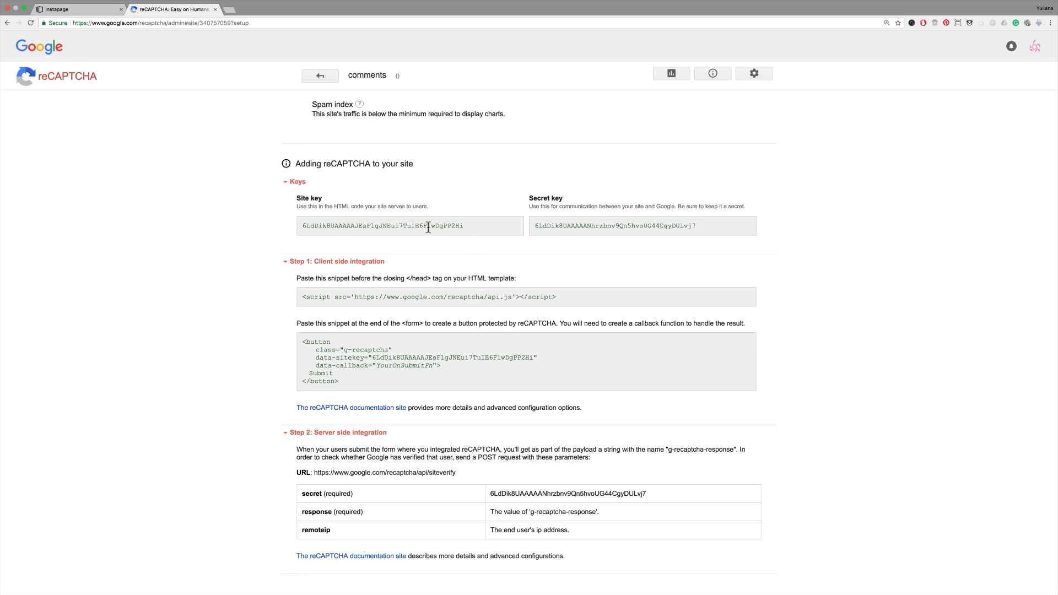
Paste the comments site key into Instapage's Site Key field and select the secret key.
left_click(76, 9)
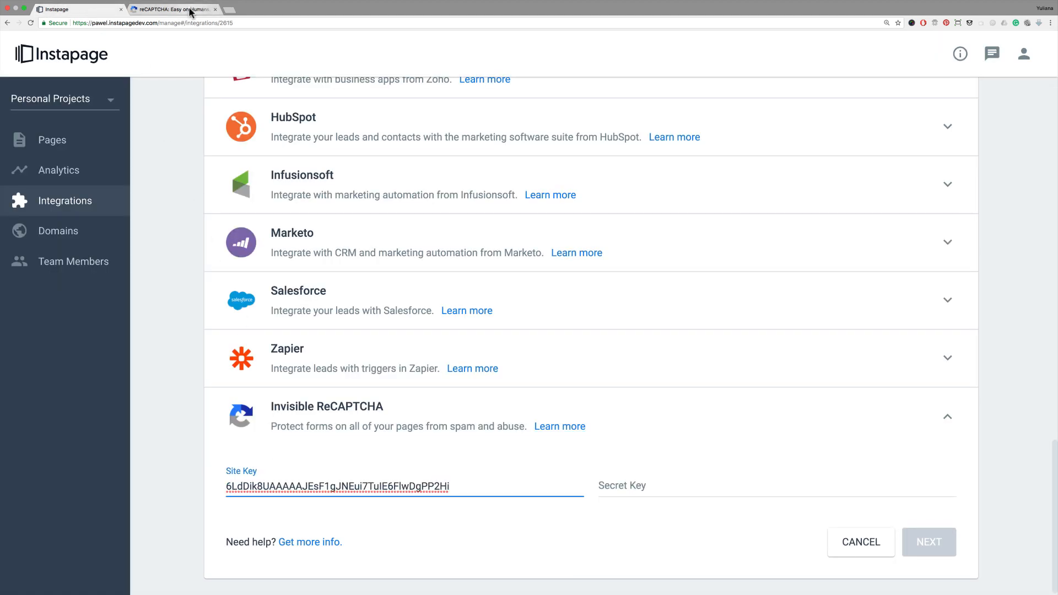
left_click(172, 9)
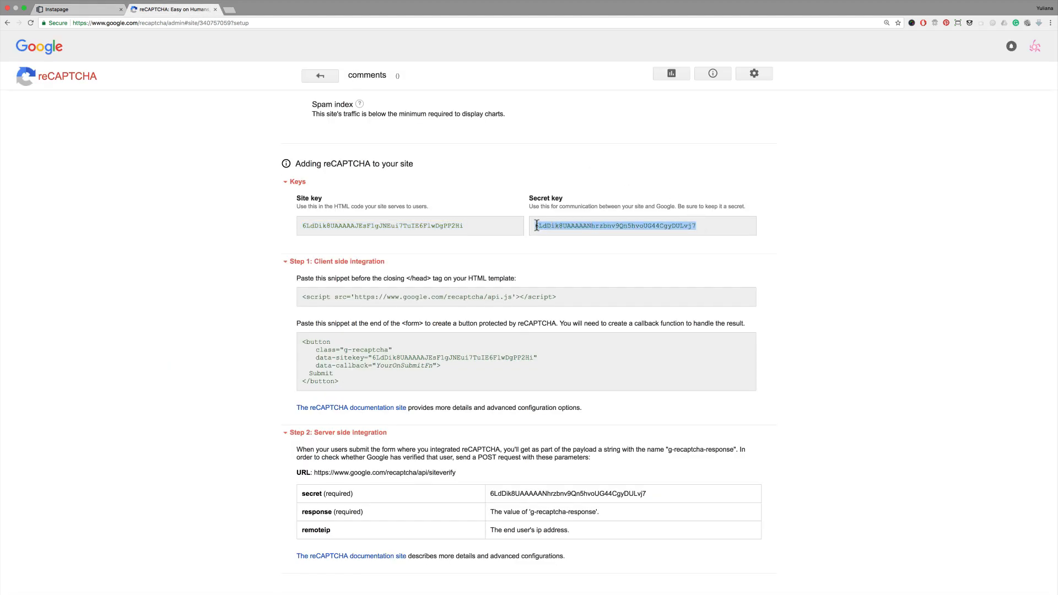
left_click(74, 9)
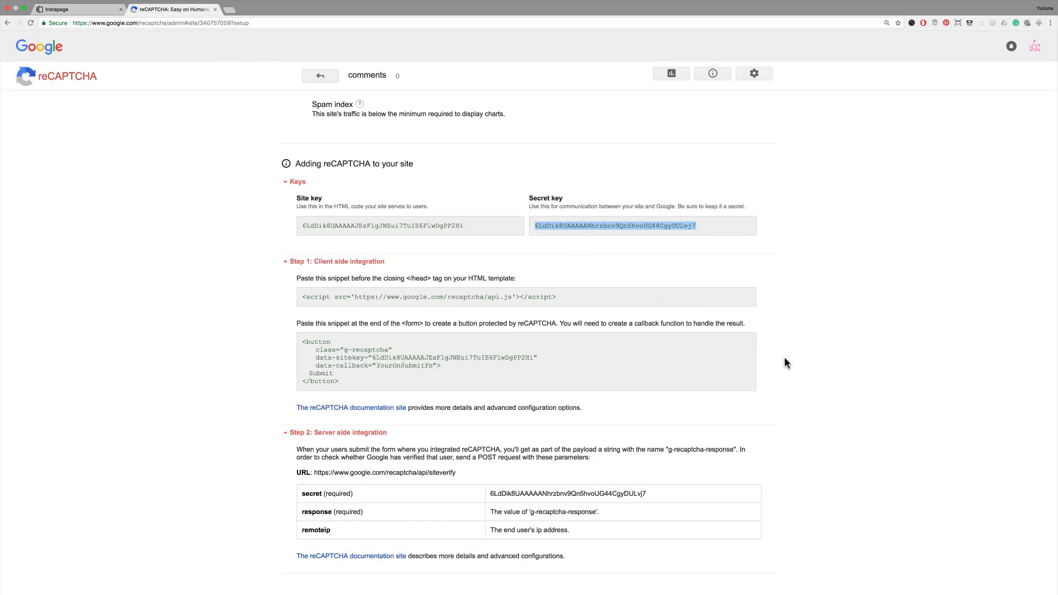
Uncheck 'Verify the origin of reCAPTCHA solutions' under Advanced Settings, save, and fill Instapage's Secret Key.
scroll("down", 3)
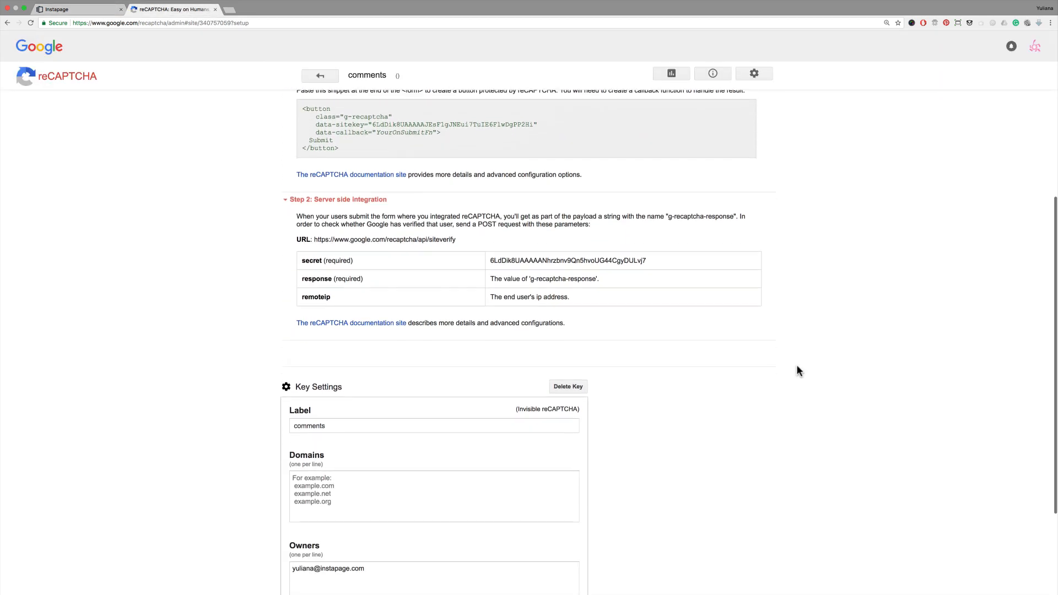
scroll("down", 3)
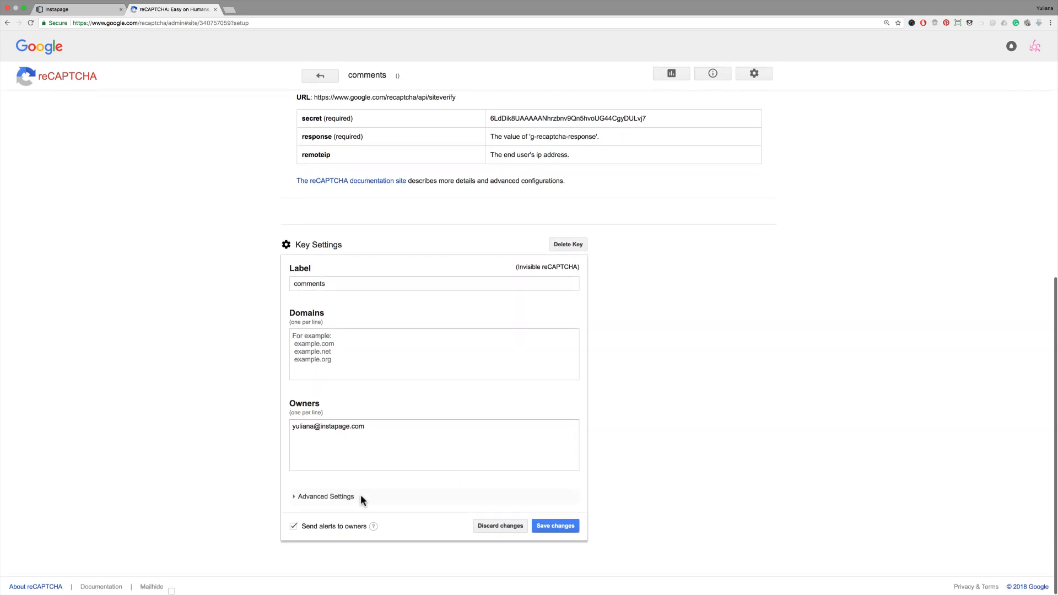
left_click(325, 497)
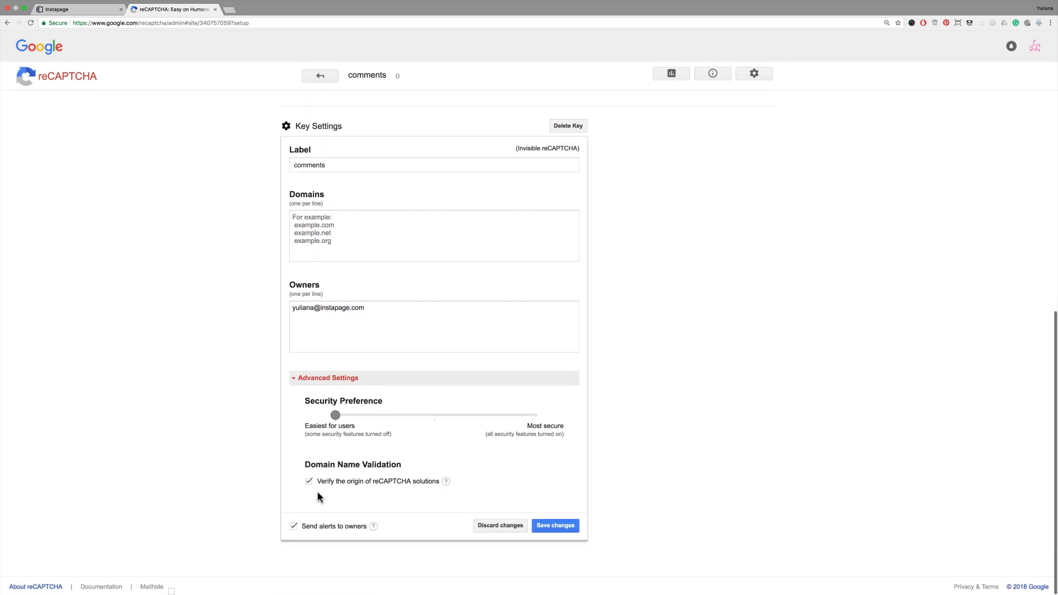
left_click(308, 481)
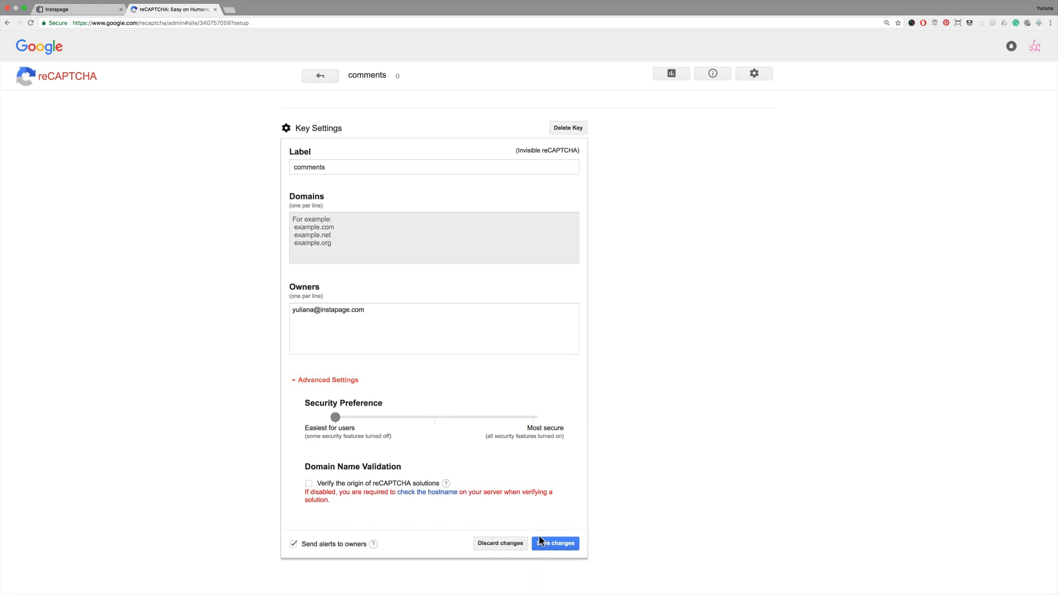
left_click(555, 543)
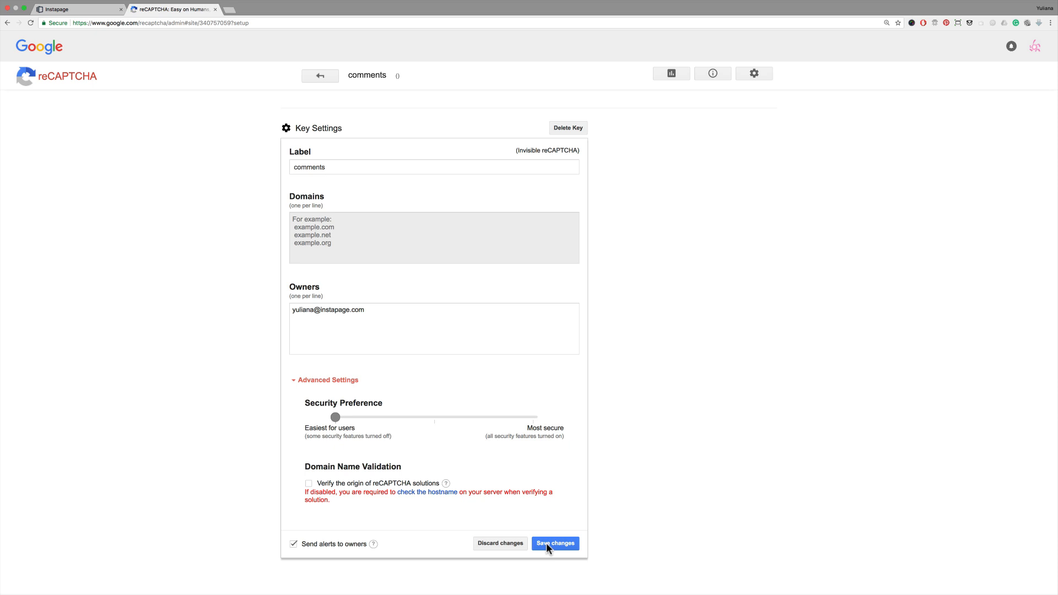
left_click(76, 8)
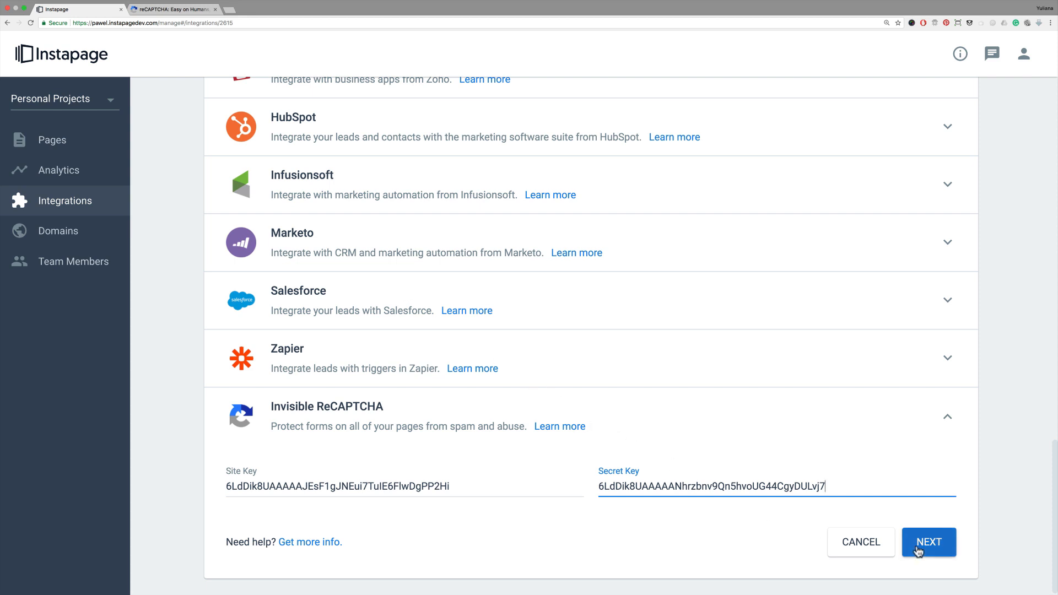
Confirm the 'I have deselected' checkbox and connect so Invisible ReCAPTCHA shows as Connected.
left_click(928, 542)
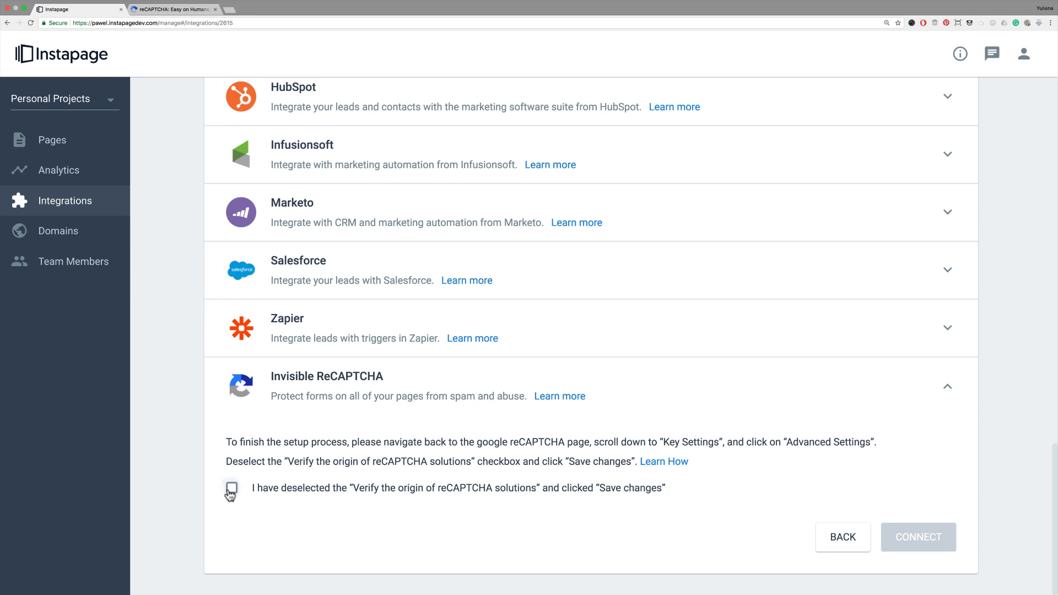
left_click(231, 488)
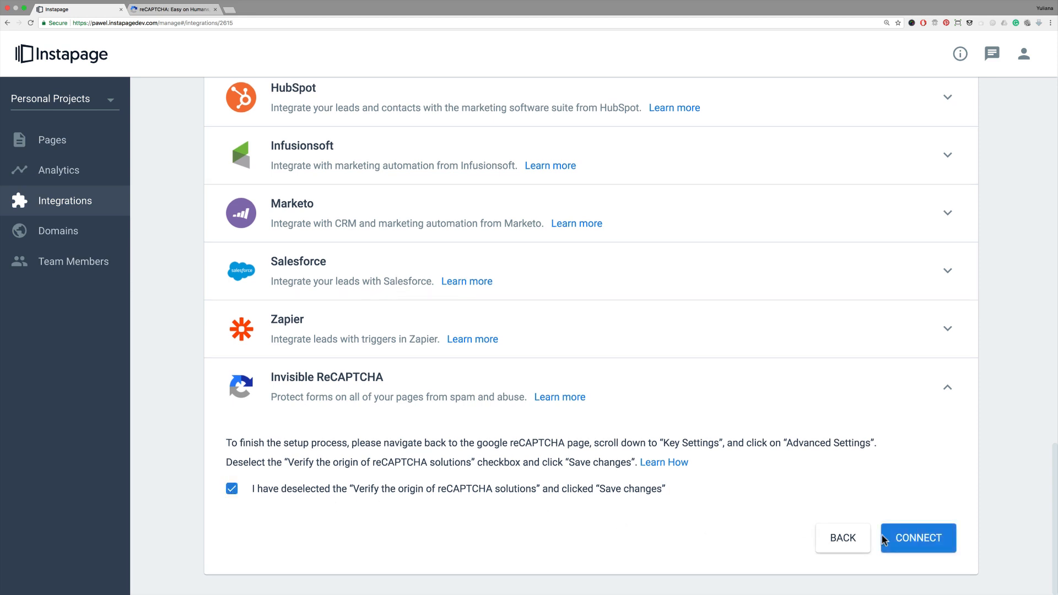
left_click(918, 538)
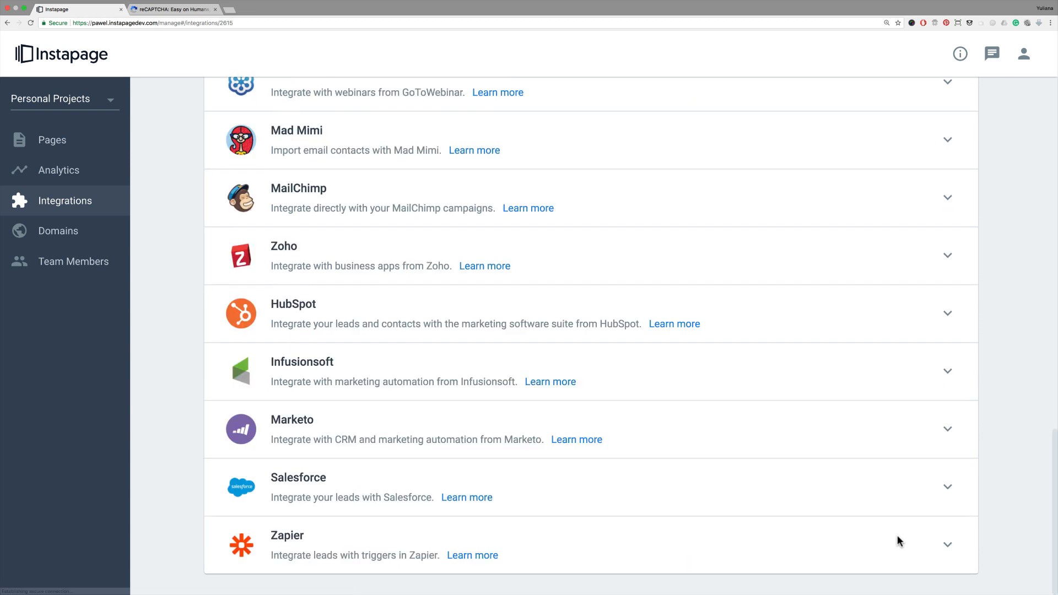
scroll("up", 3)
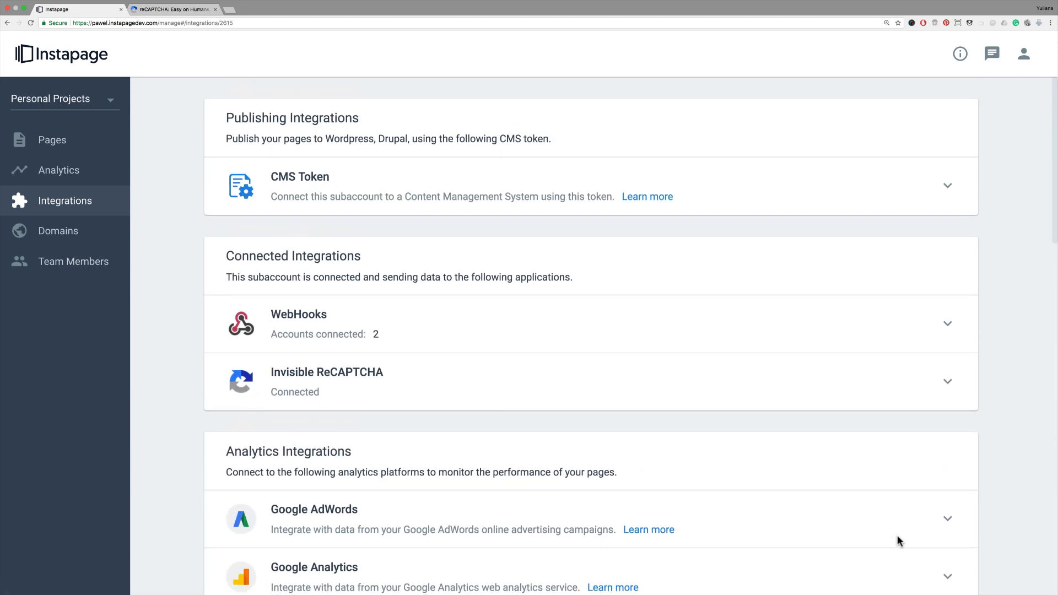
mouse_move(452, 426)
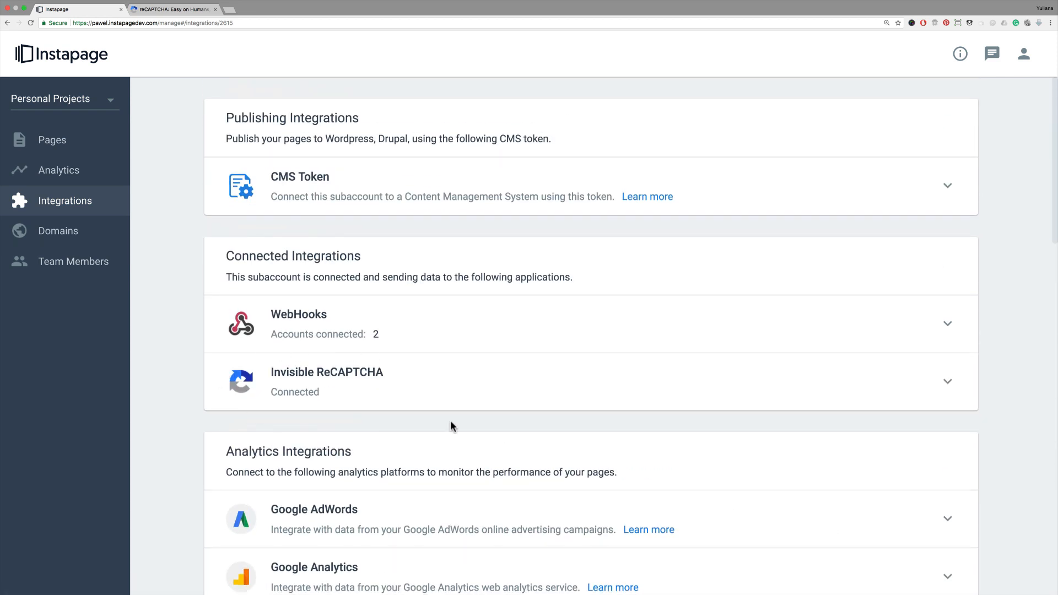
mouse_move(218, 383)
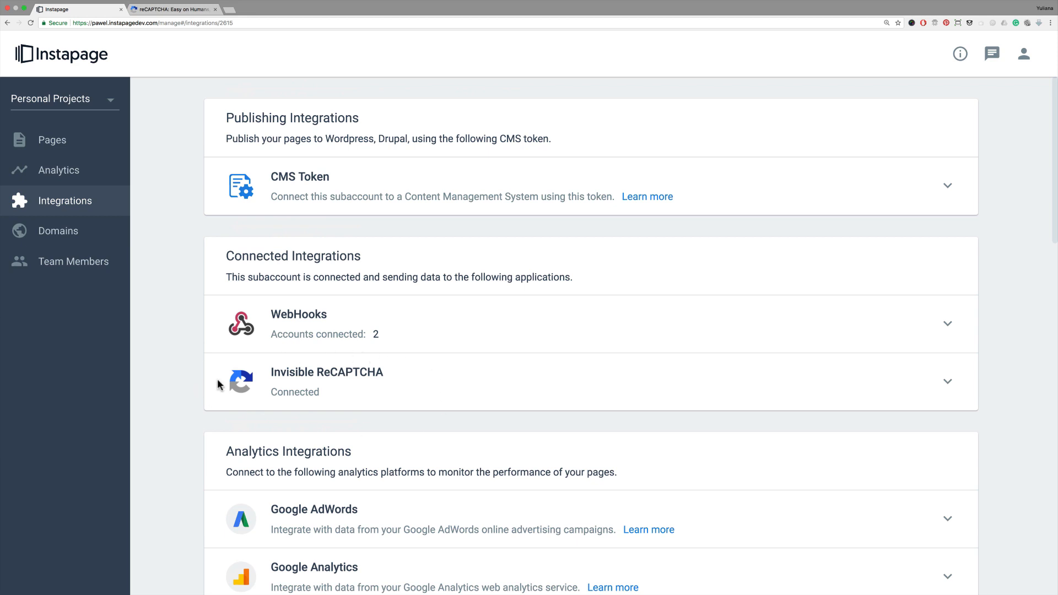
Choose Client Account from the subaccount dropdown and go to its Integrations page.
left_click(64, 98)
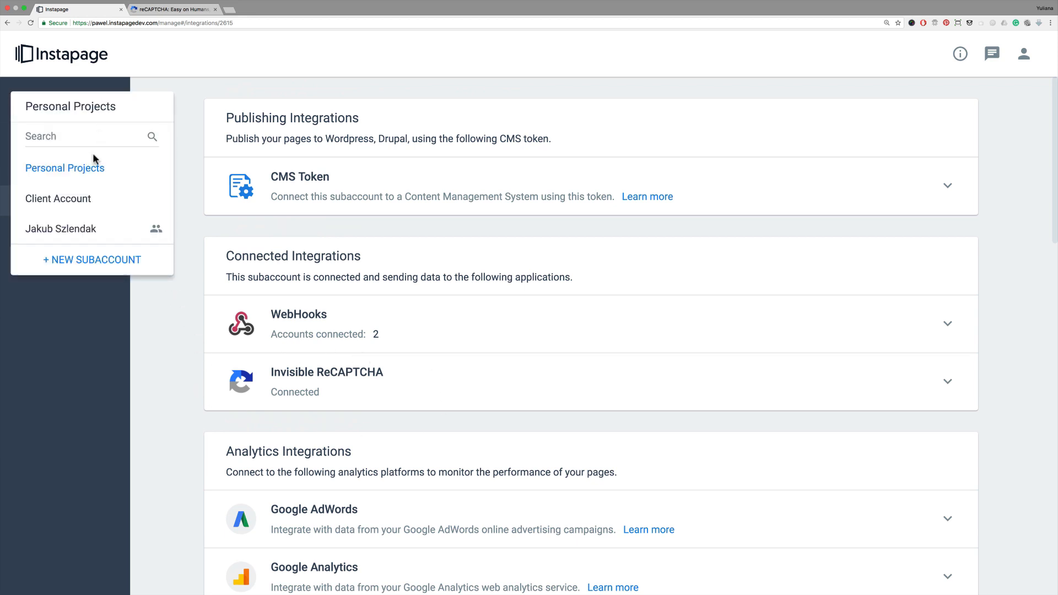
left_click(65, 168)
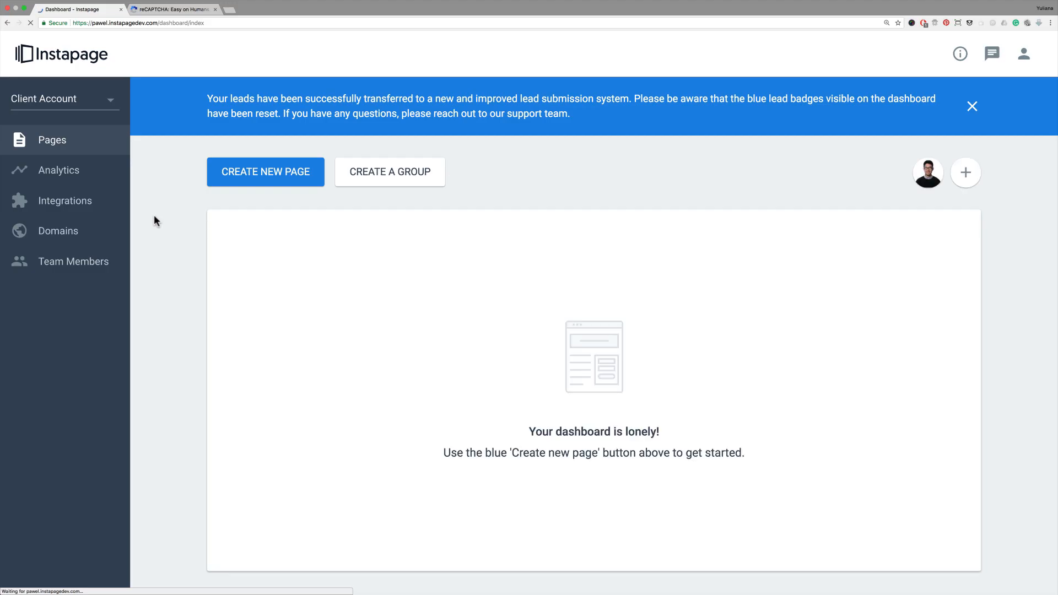
left_click(65, 201)
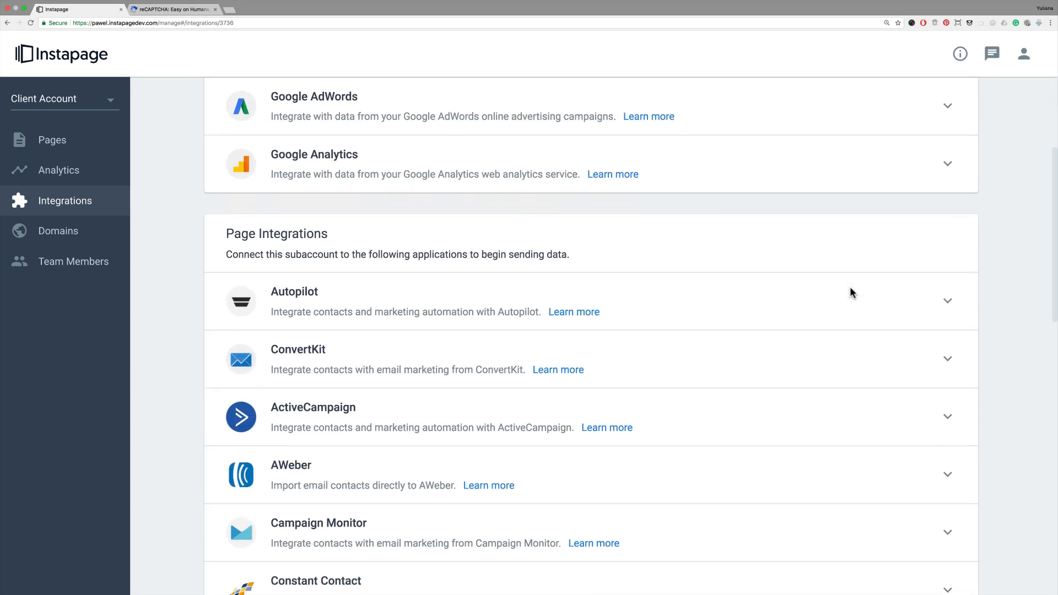